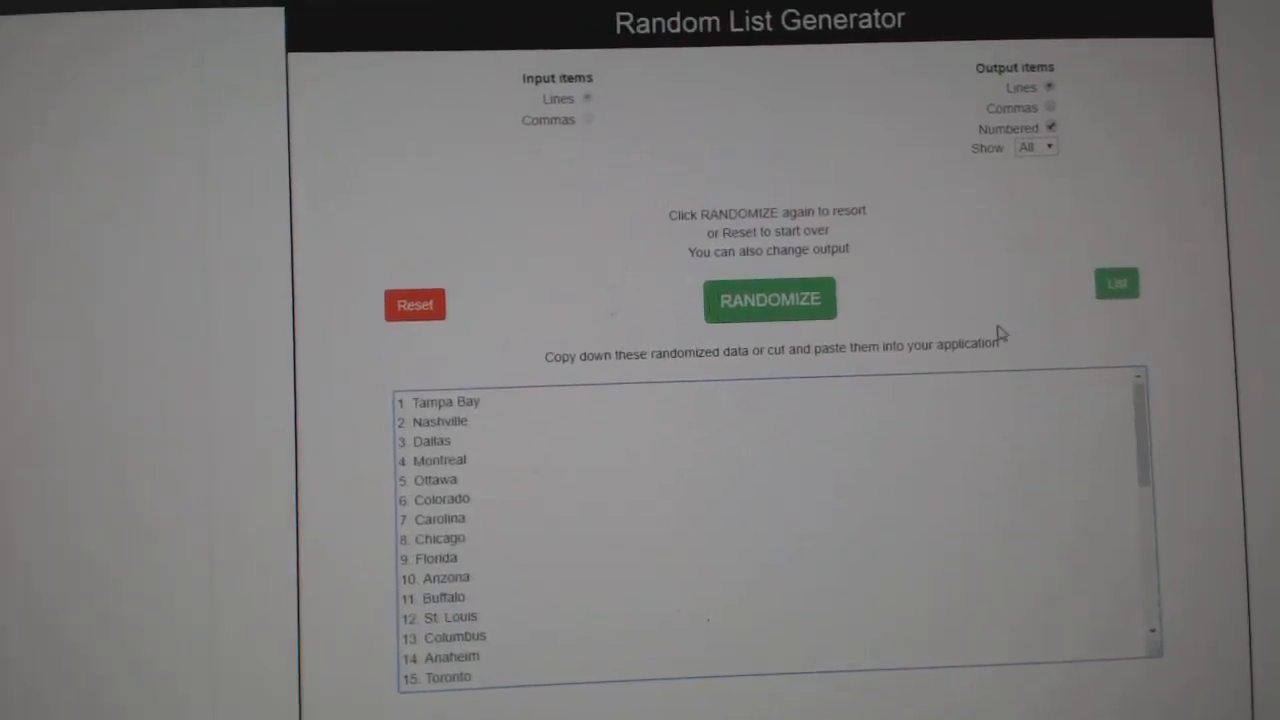
- Reshuffle the hockey team list (now starting with St. Louis) and copy the whole numbered list
click(768, 300)
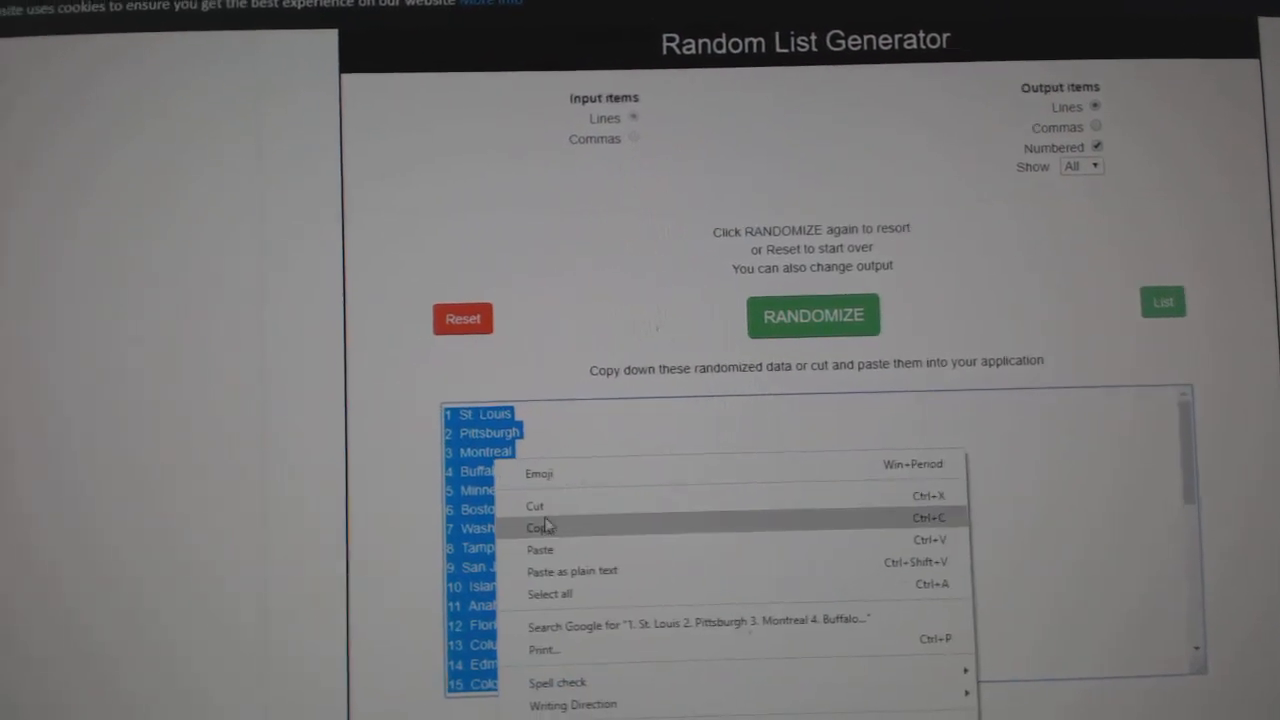
click(540, 528)
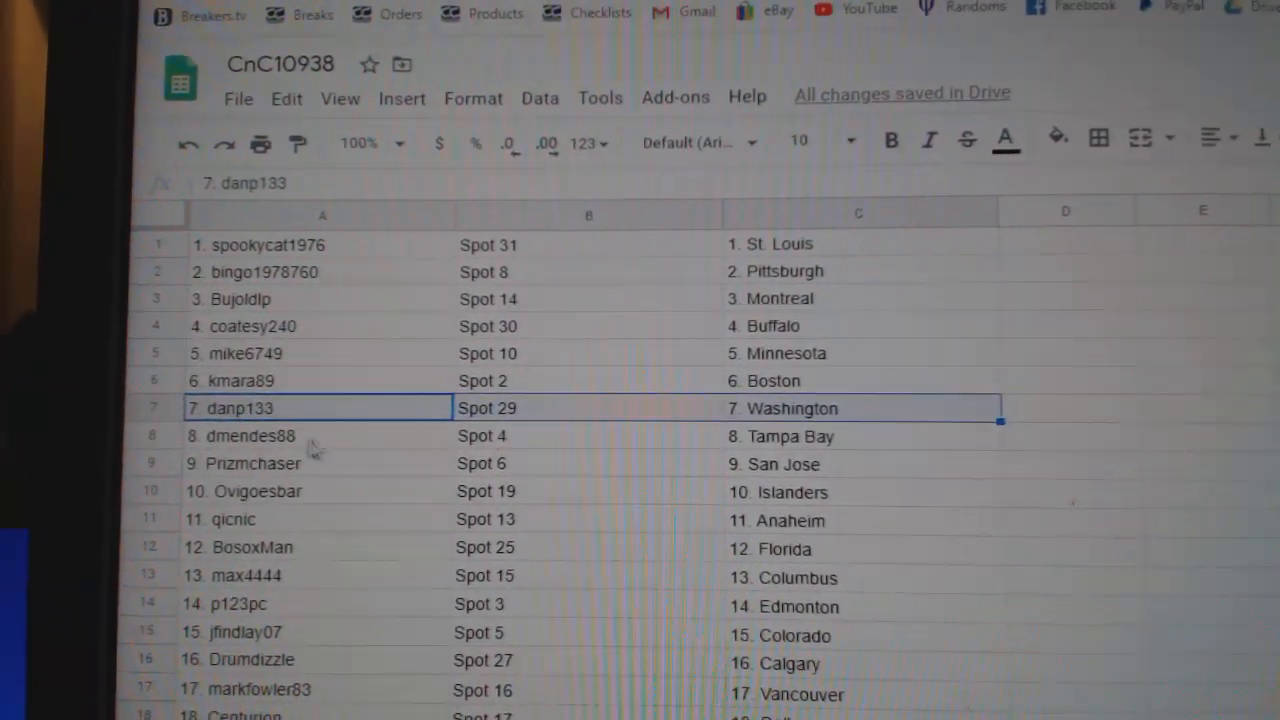
- Review the roster row by row, checking each participant-team pairing through row 20 (Eddster – Vegas)
click(250, 452)
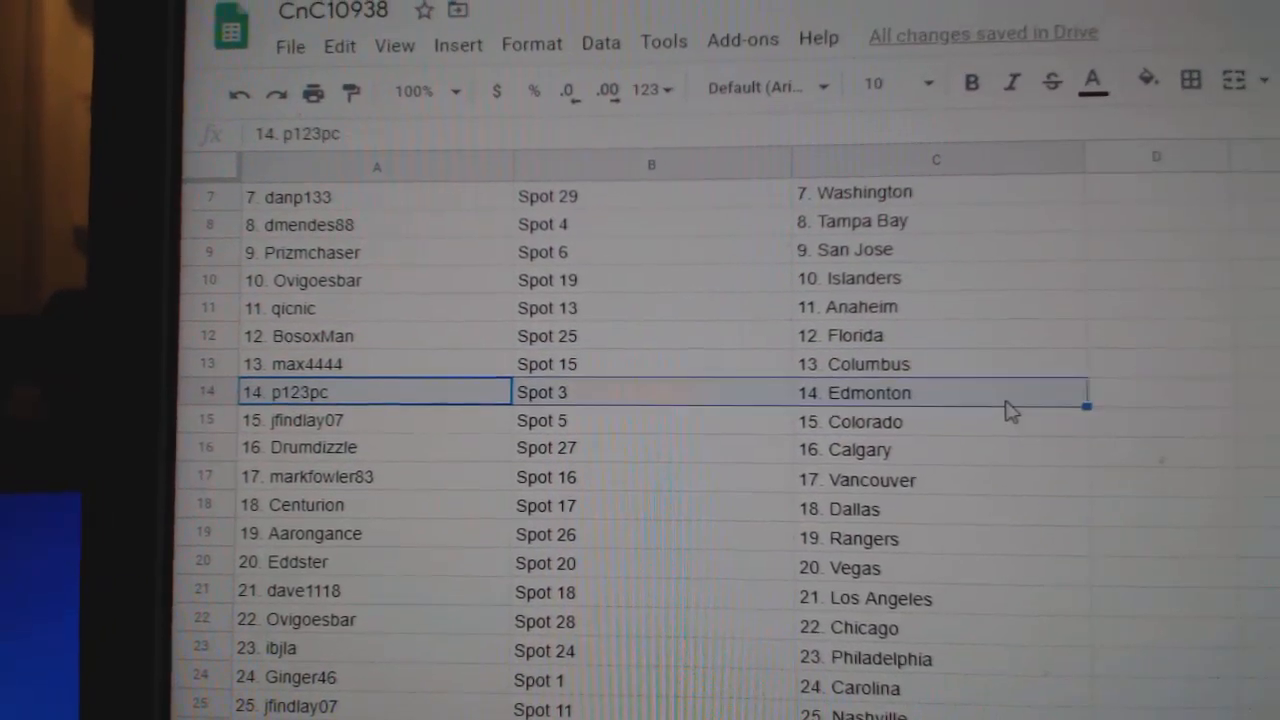
click(290, 412)
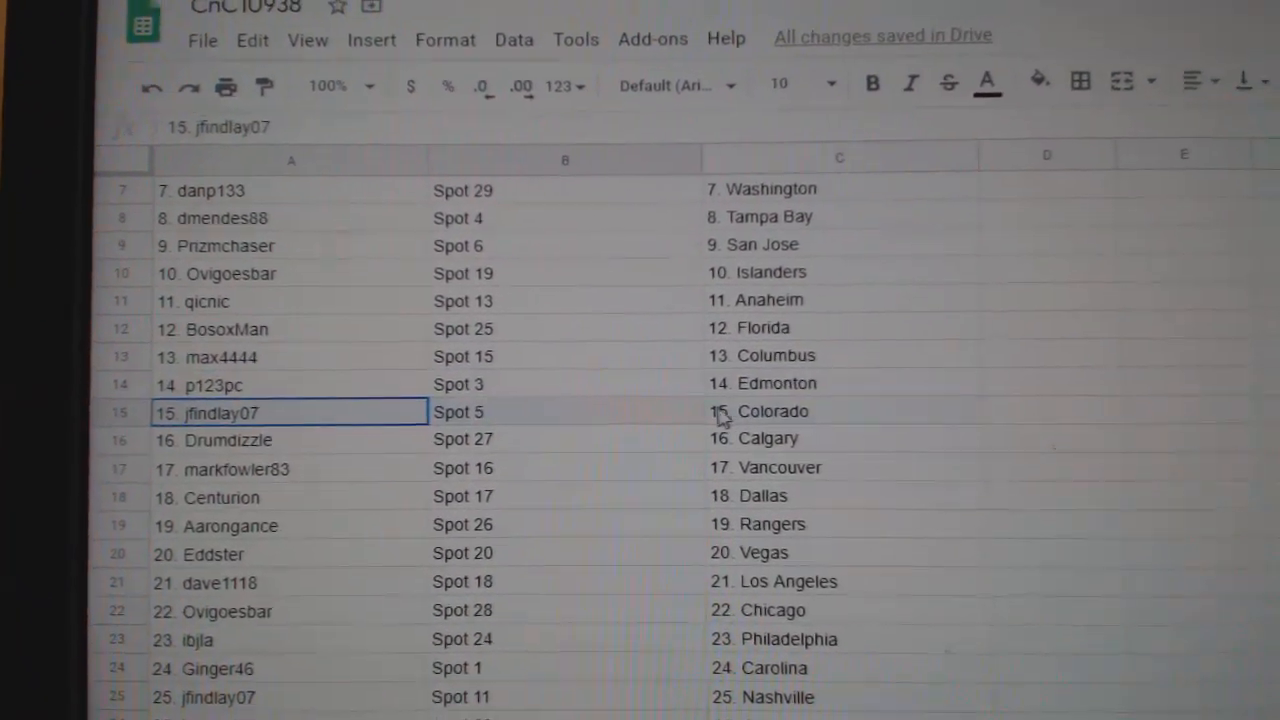
click(310, 438)
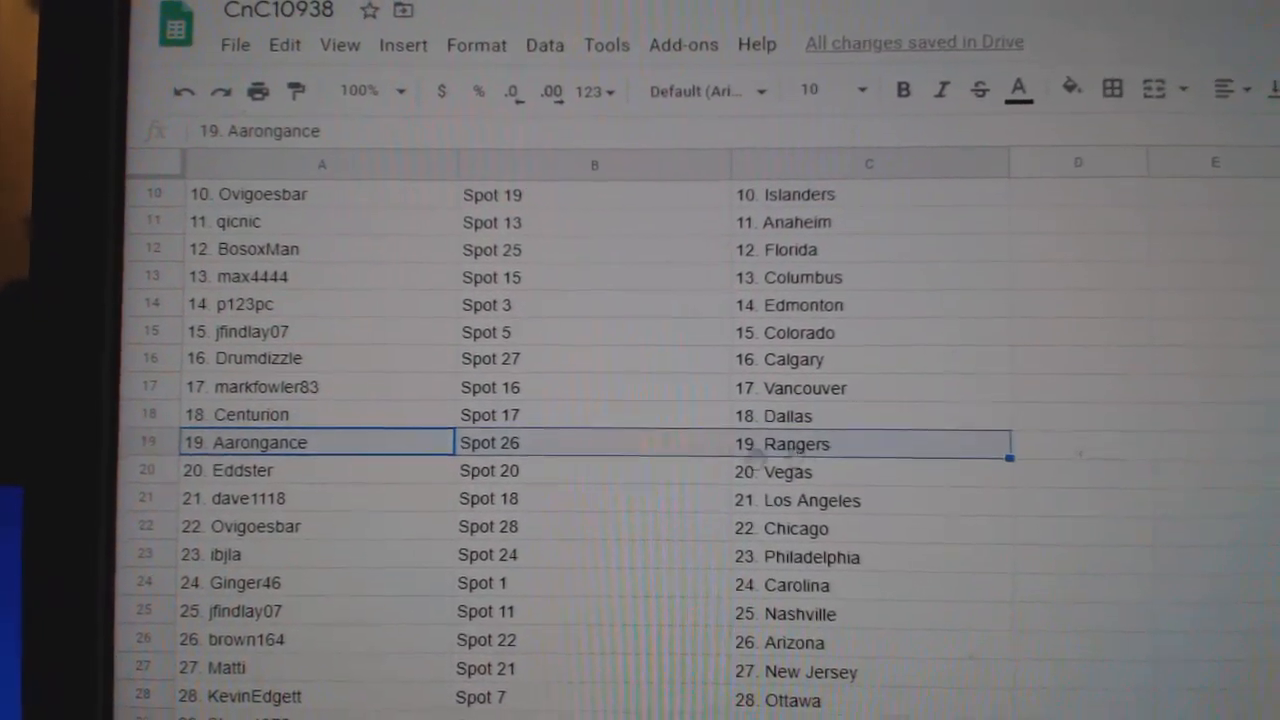
click(320, 462)
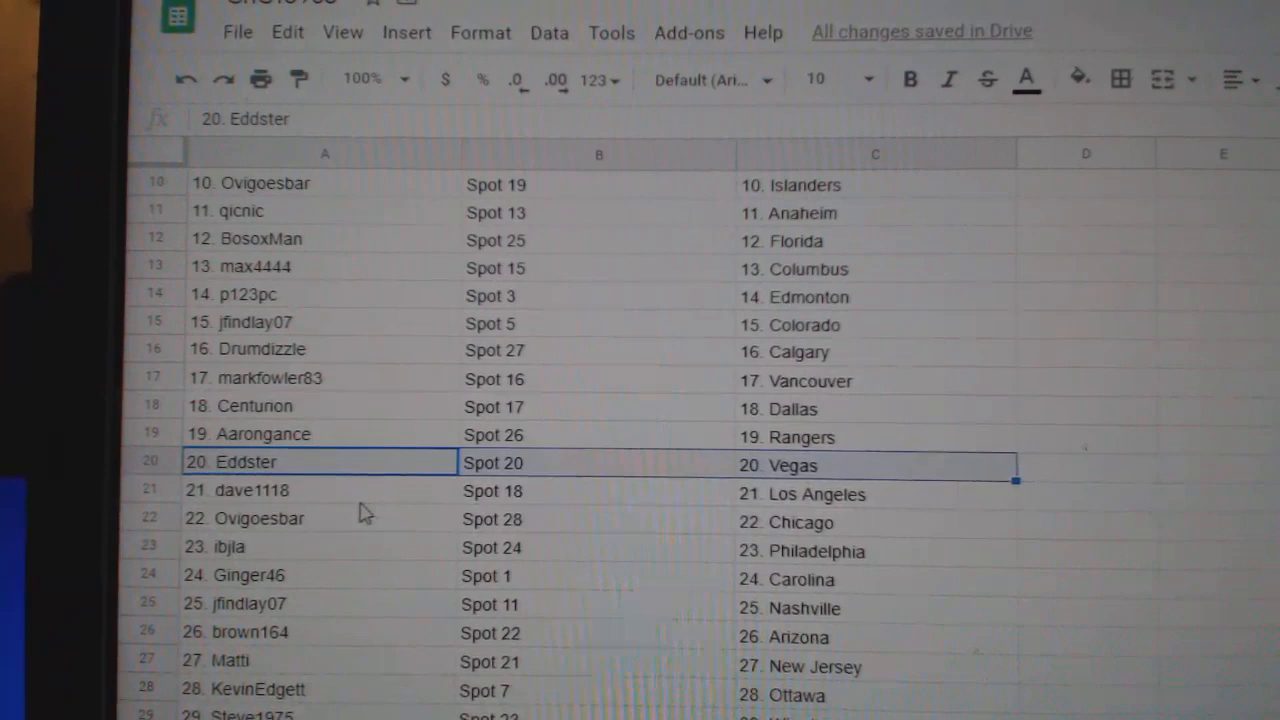